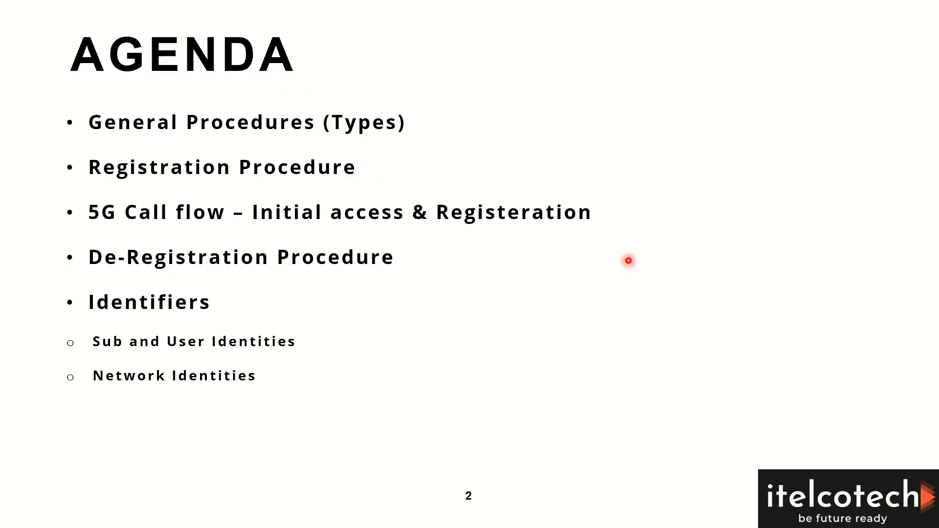
pyautogui.moveTo(427, 147)
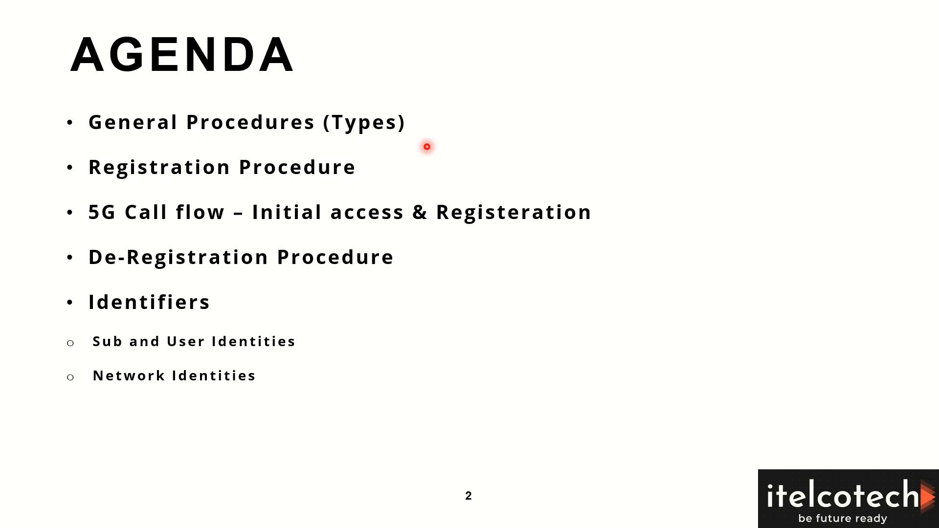
pyautogui.moveTo(437, 267)
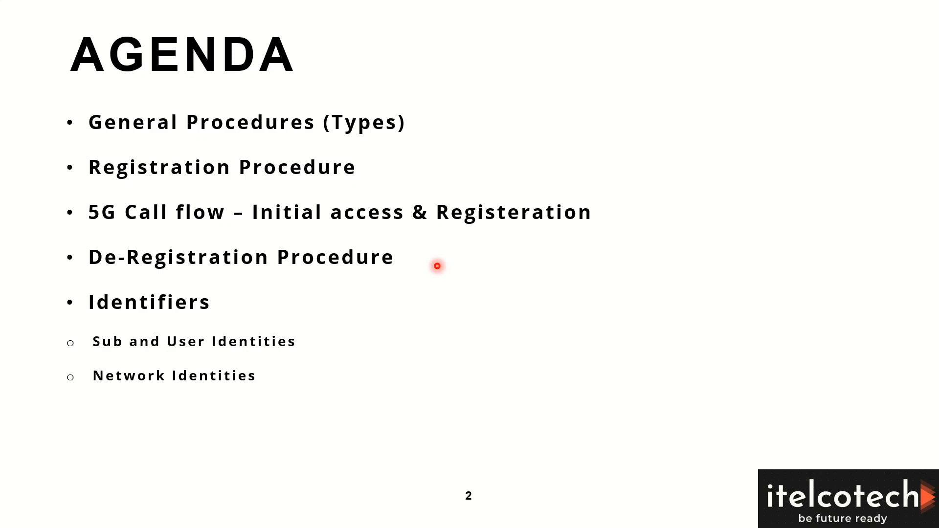
pyautogui.moveTo(338, 288)
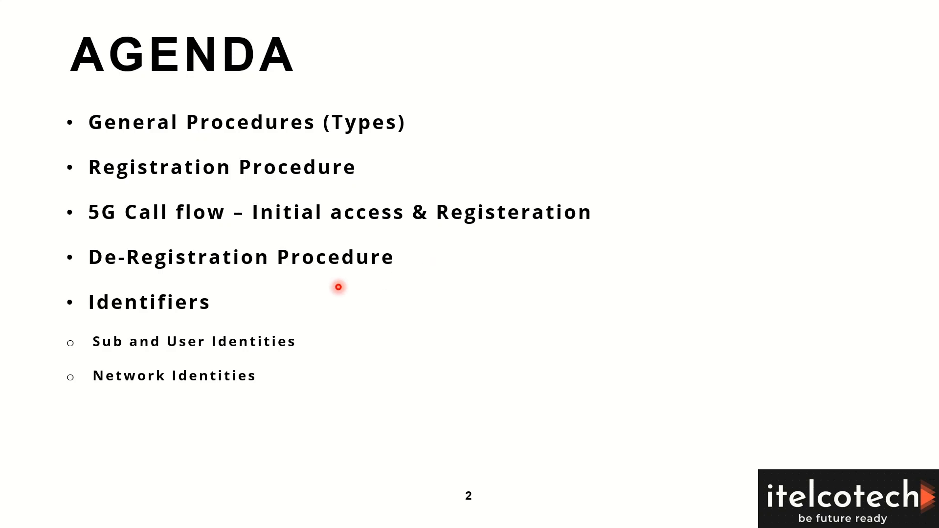
pyautogui.moveTo(251, 305)
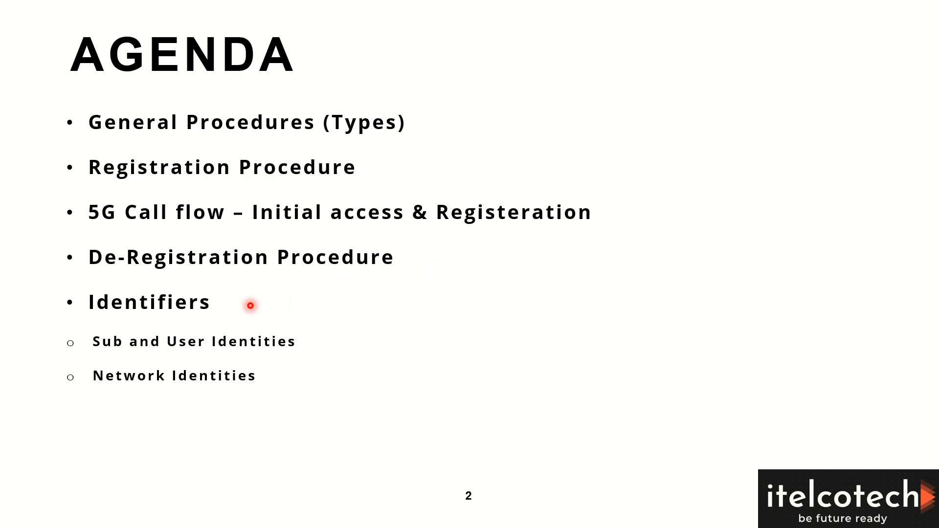